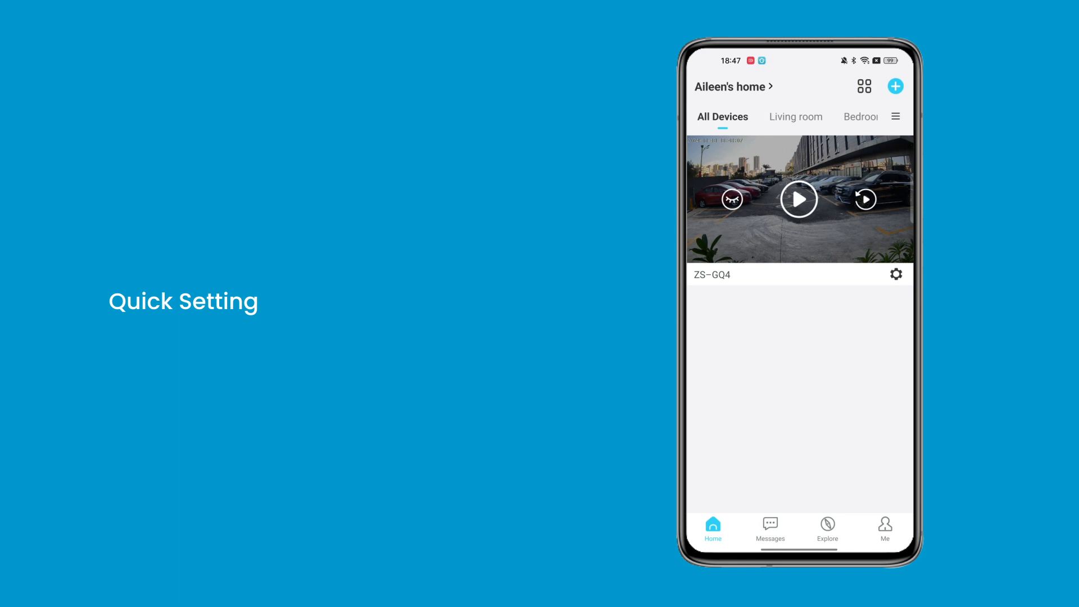
- Bring up the ZS-GQ4 quick settings popup, then its full settings list
click(895, 274)
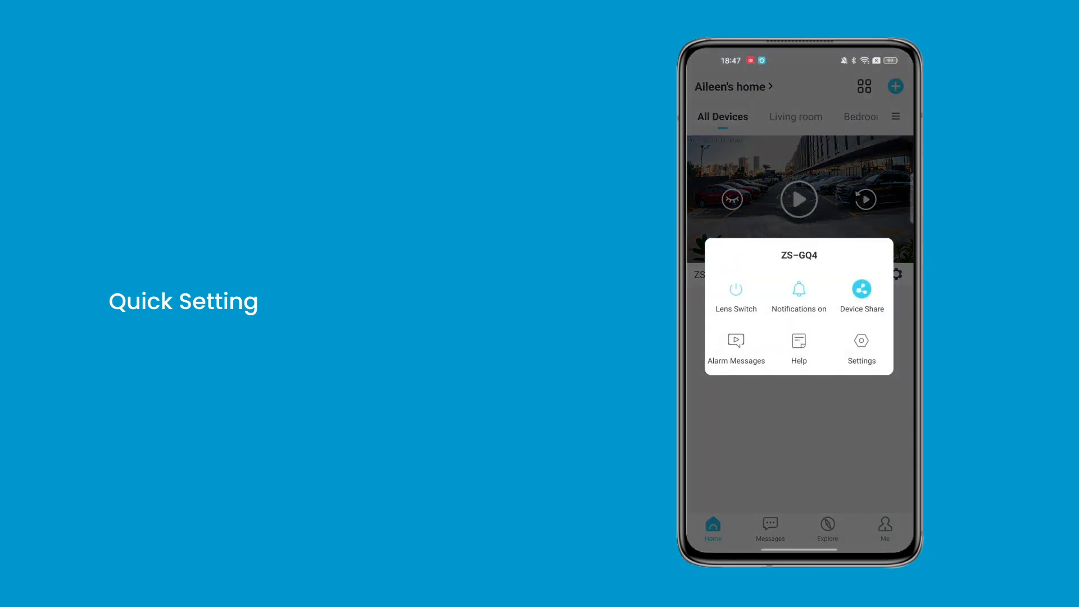
click(860, 347)
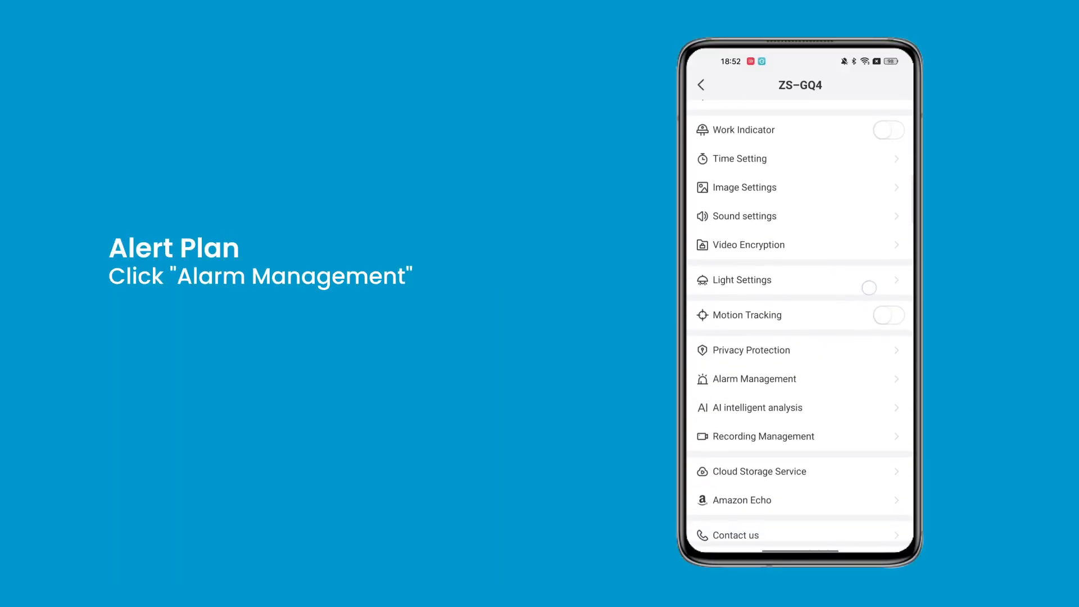
- Add a motion-detection alert period ending at 09:00 for Monday–Friday and save it
click(755, 378)
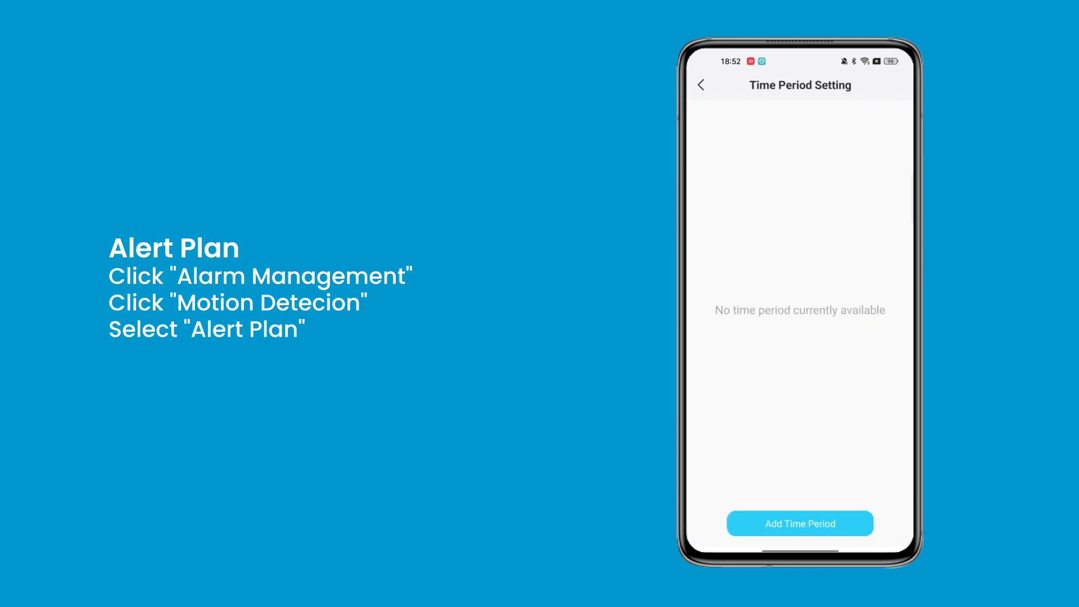
click(799, 523)
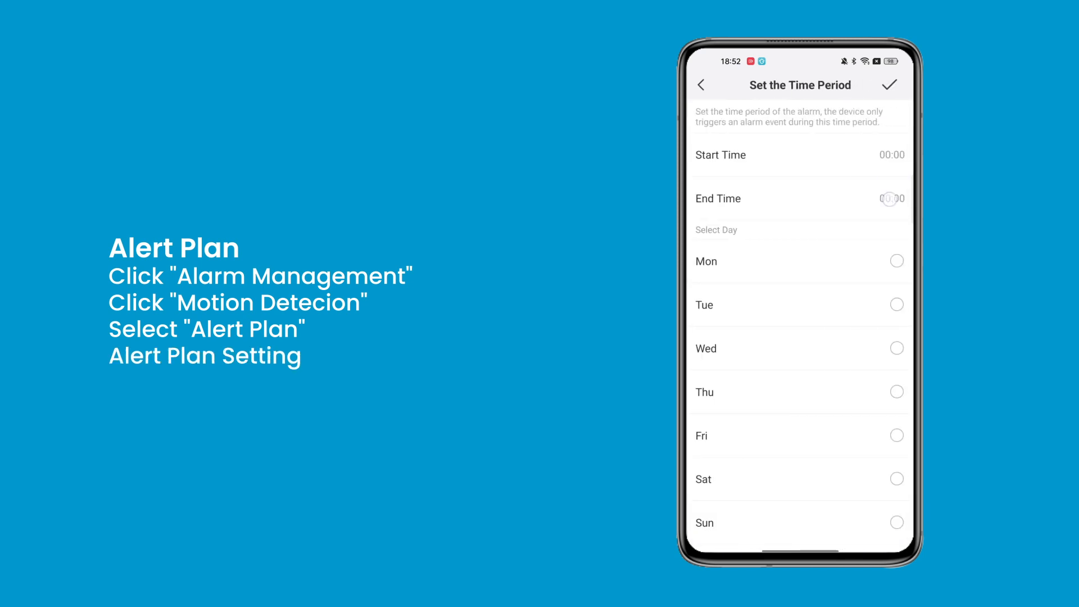
click(799, 198)
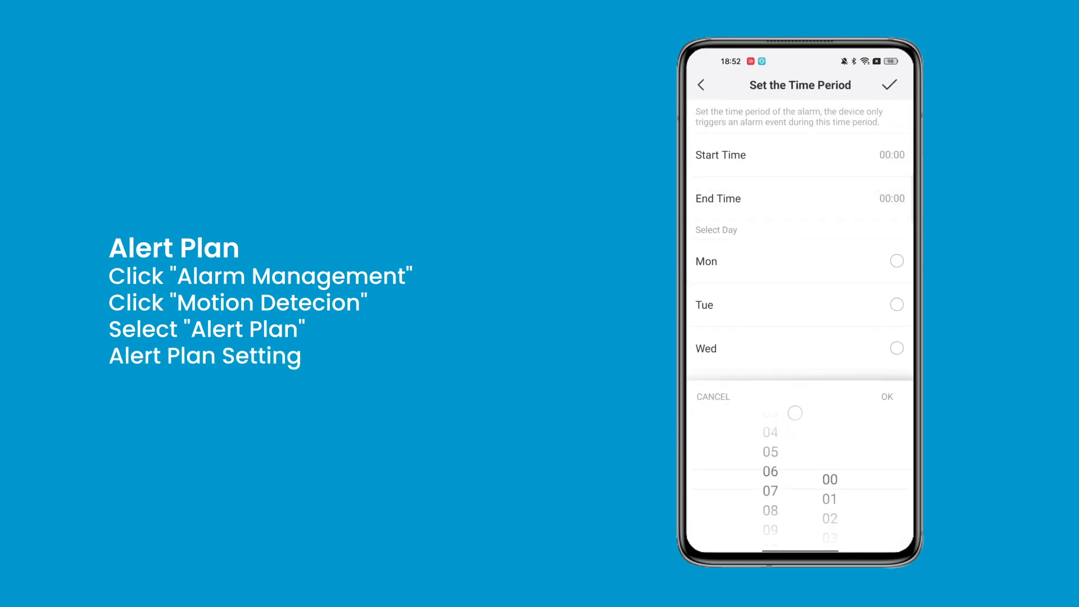
click(886, 396)
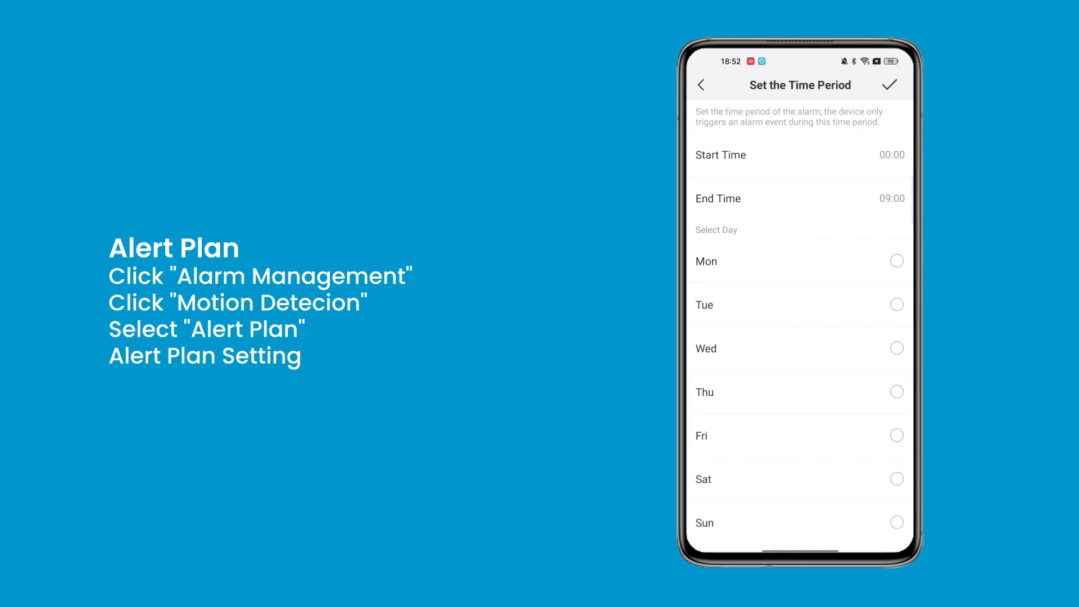
click(897, 304)
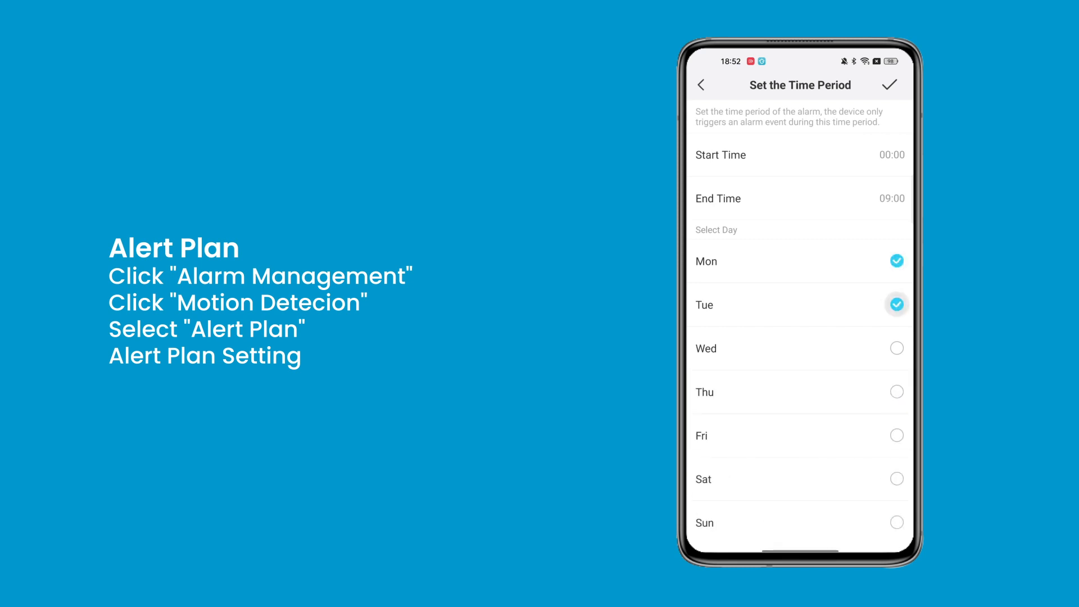
click(896, 435)
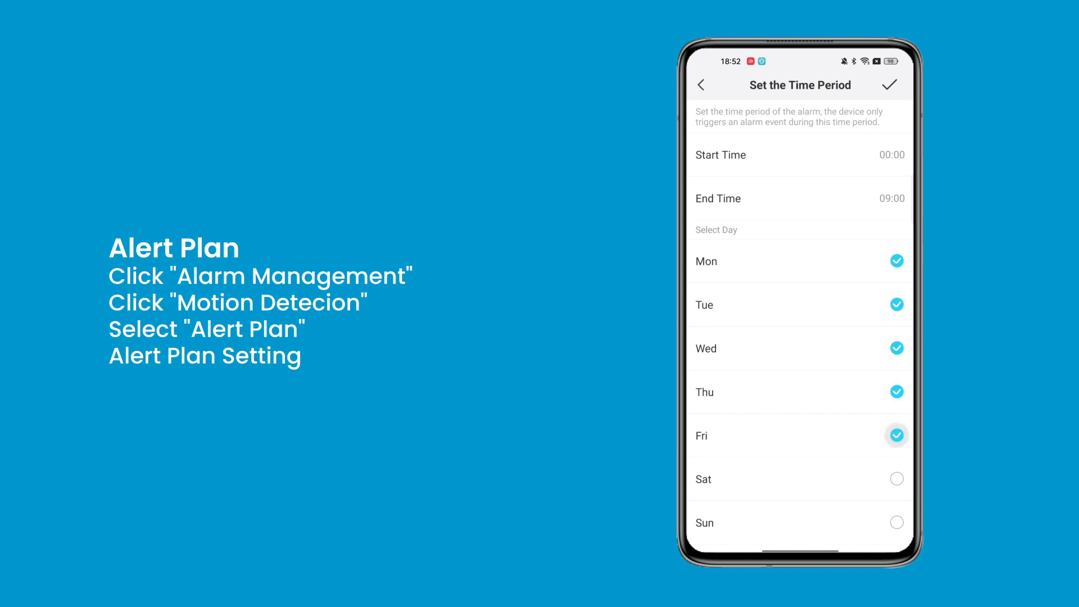
click(889, 85)
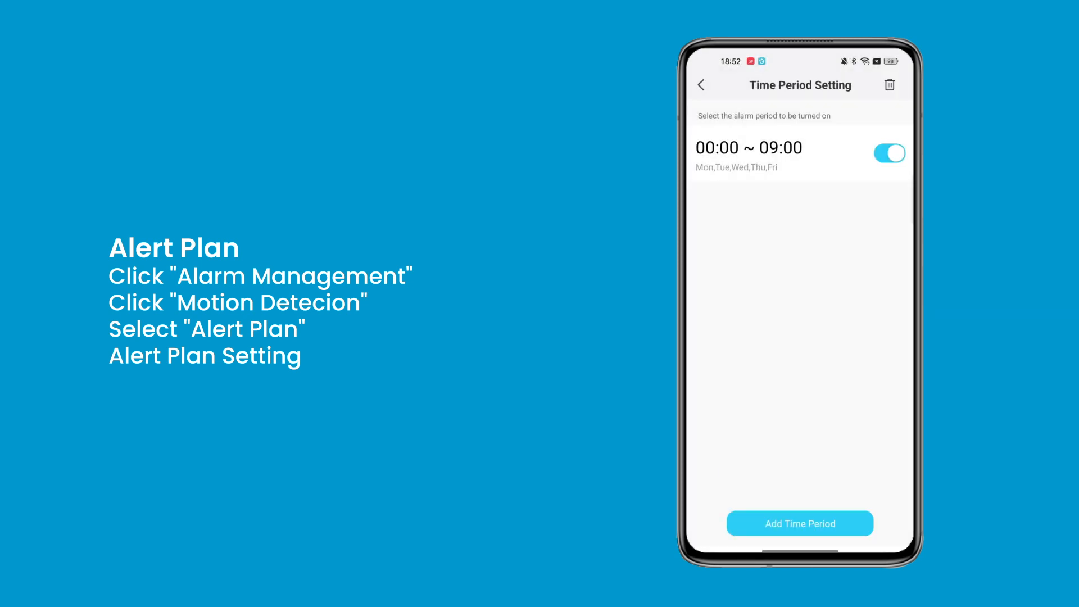
- Mark grid cells over the left-hand parked cars as the motion alarm zone
click(701, 85)
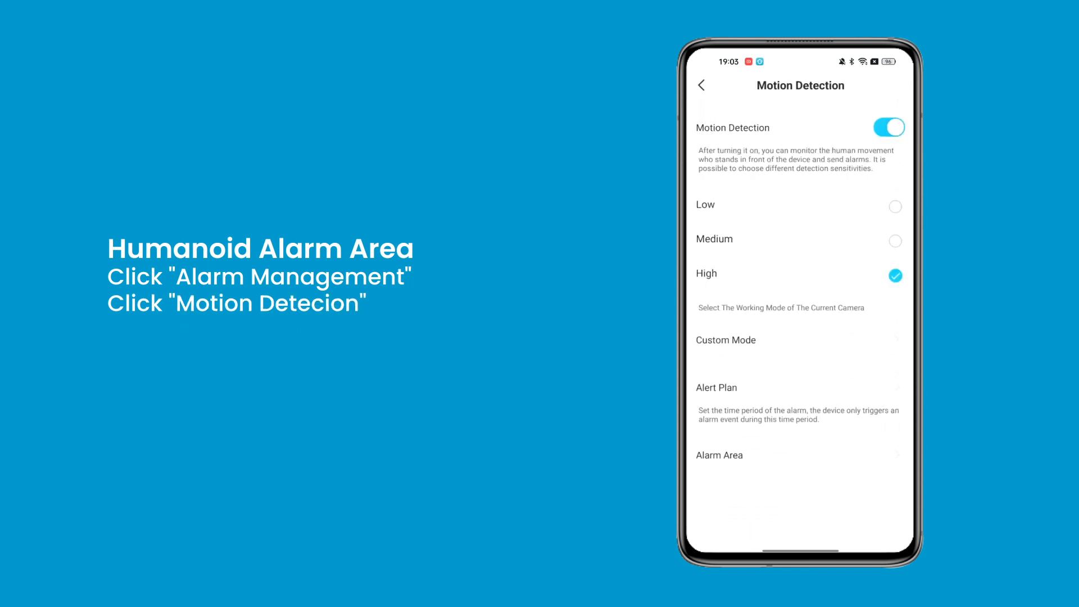
click(720, 454)
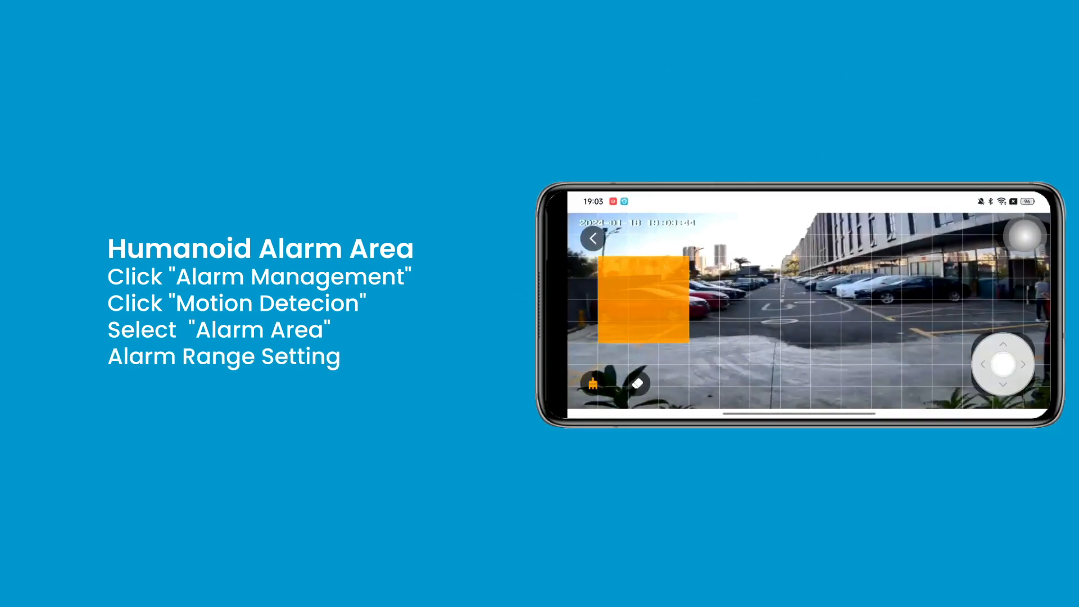
click(1018, 239)
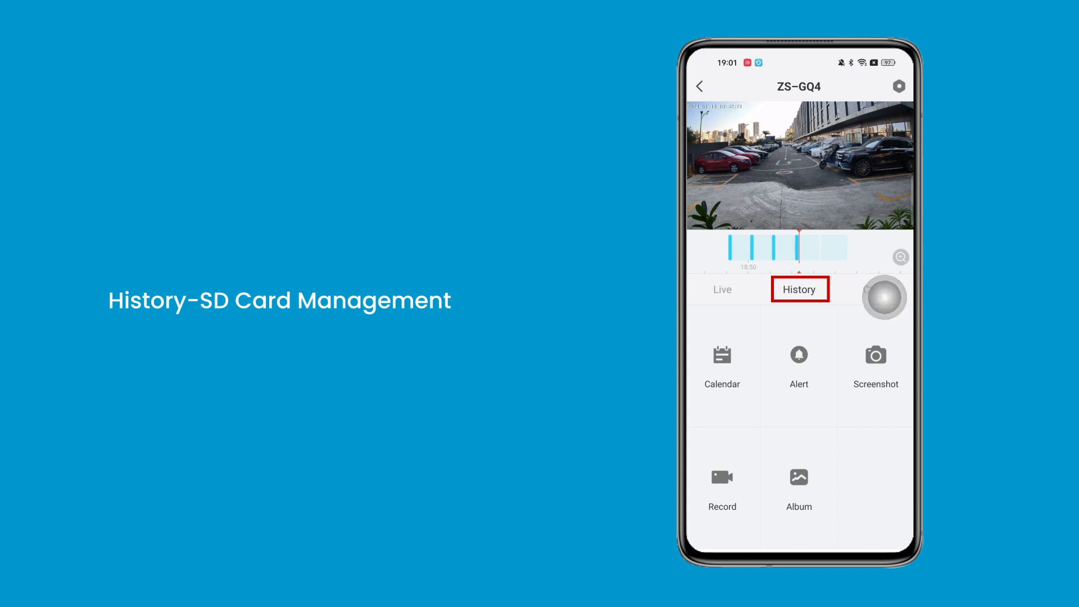
- Review recorded history and Recording Management, then browse the Cloud Storage Service plans
click(877, 288)
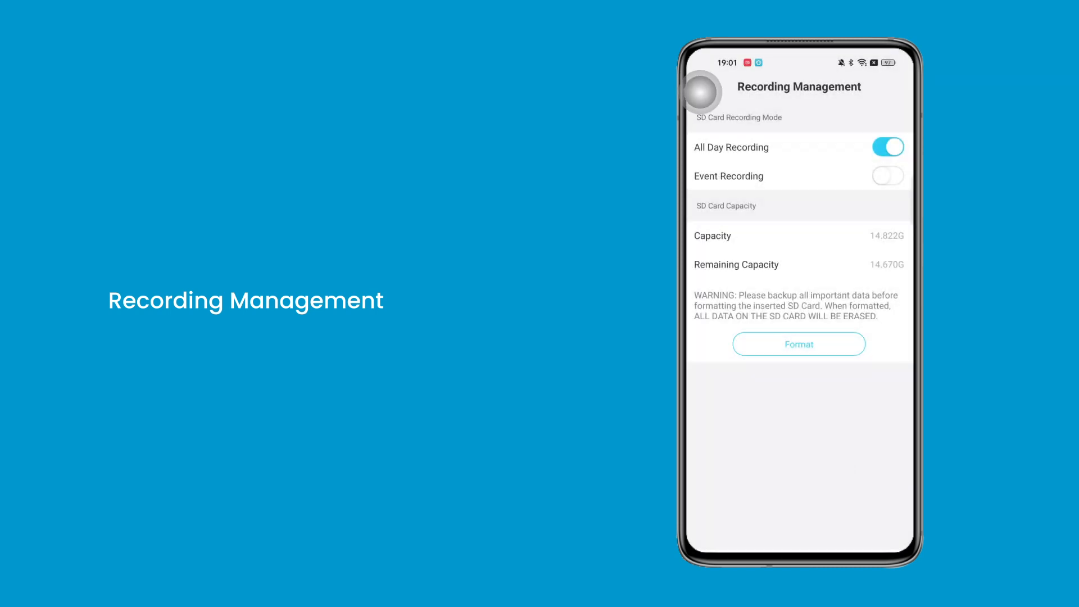
click(699, 86)
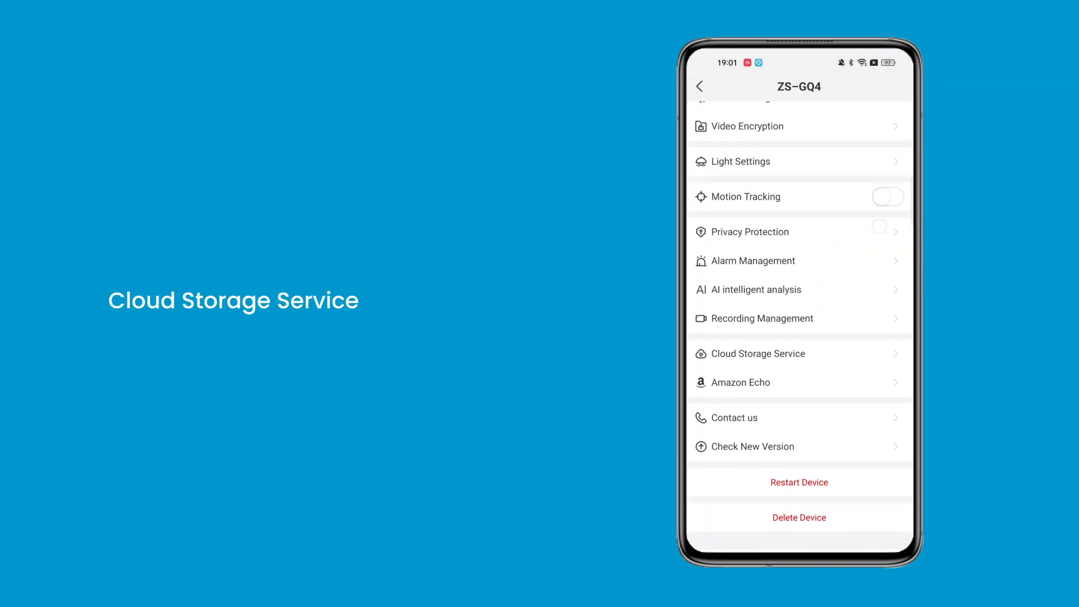
click(759, 353)
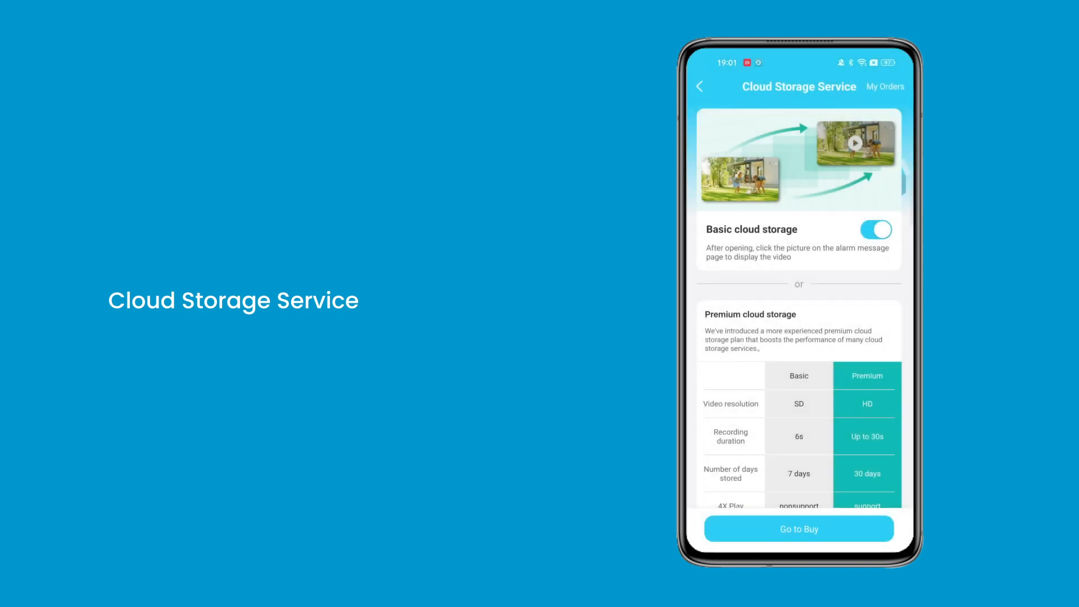
scroll(down, 3)
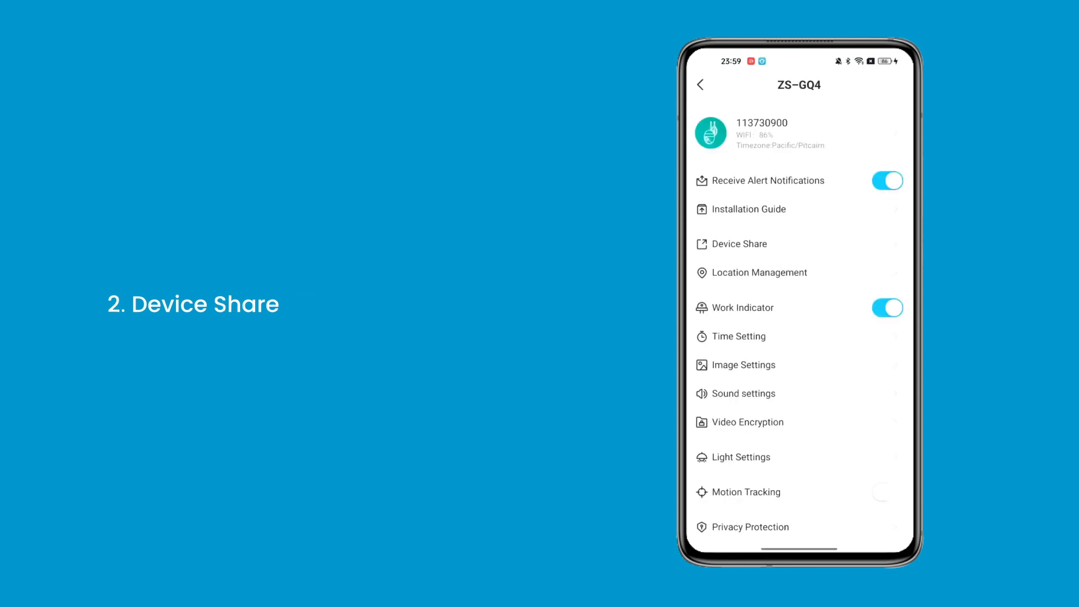
- Open the Device Share options for the ZS-GQ4 camera
click(739, 243)
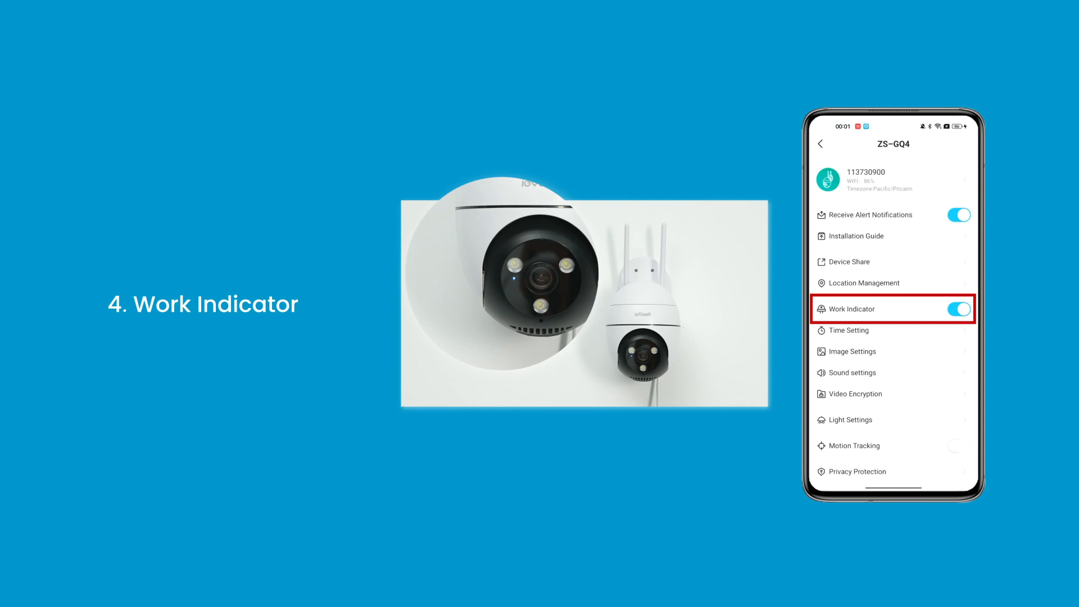
- Switch the ZS-GQ4 Work Indicator toggle off
click(957, 309)
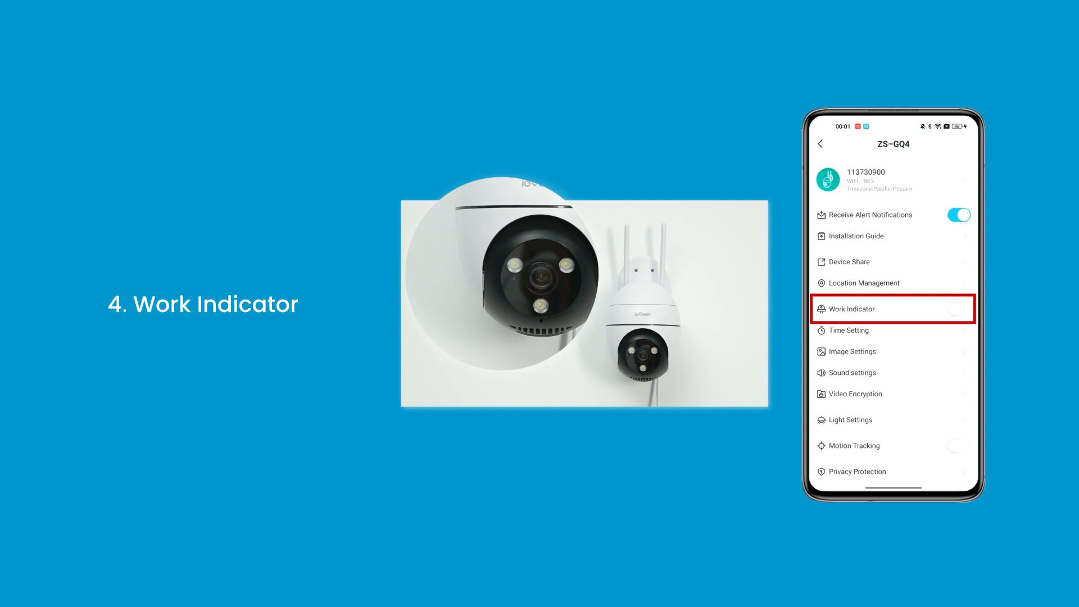
click(960, 309)
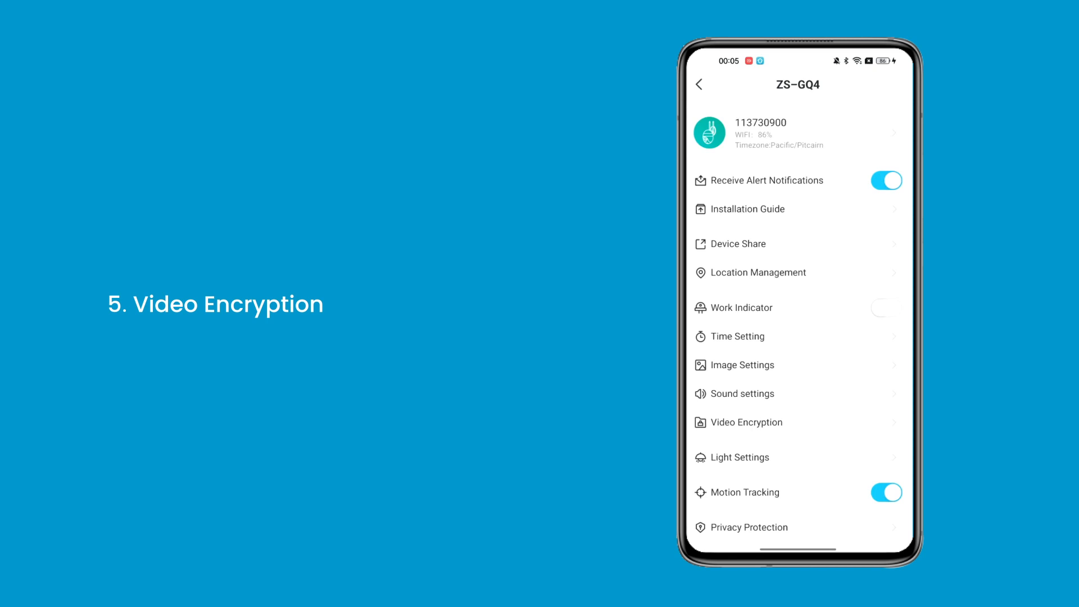
- Open Video Encryption from the ZS-GQ4 device settings list
click(747, 422)
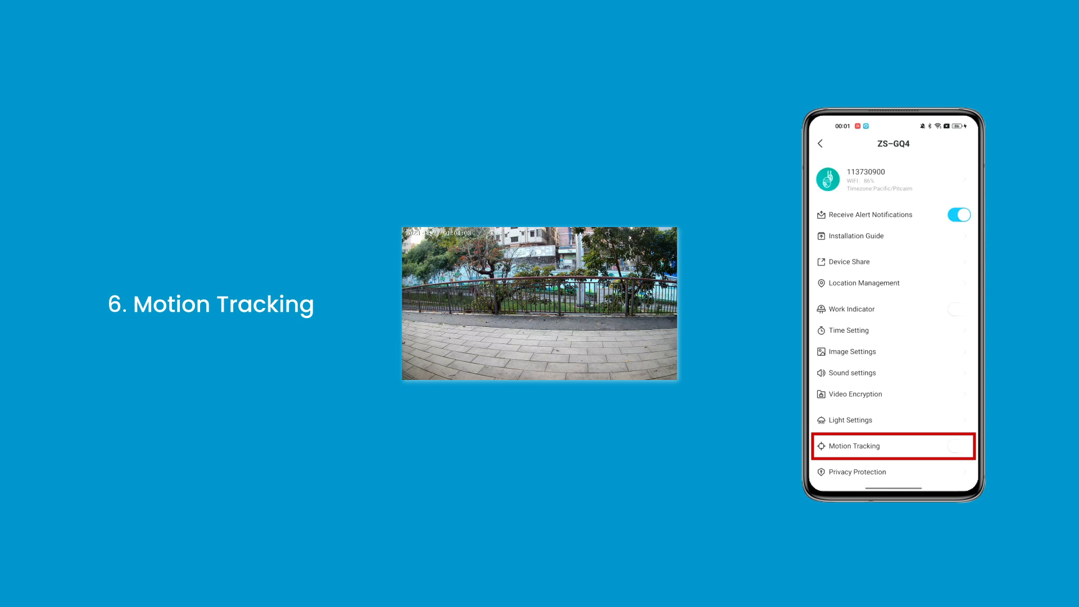
- Switch the Motion Tracking toggle on so the camera follows the walking person
click(958, 446)
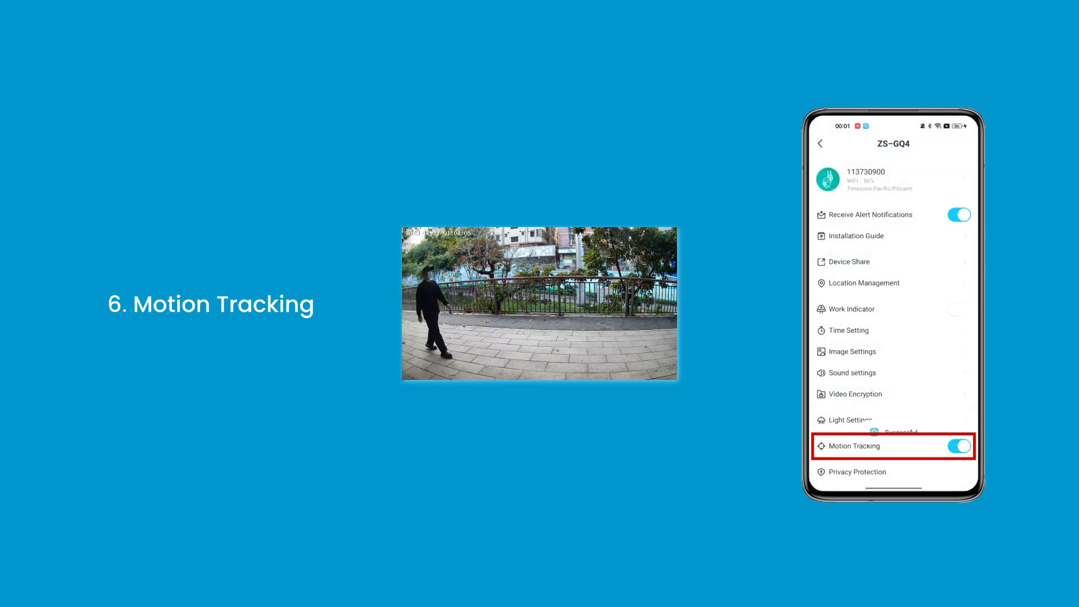